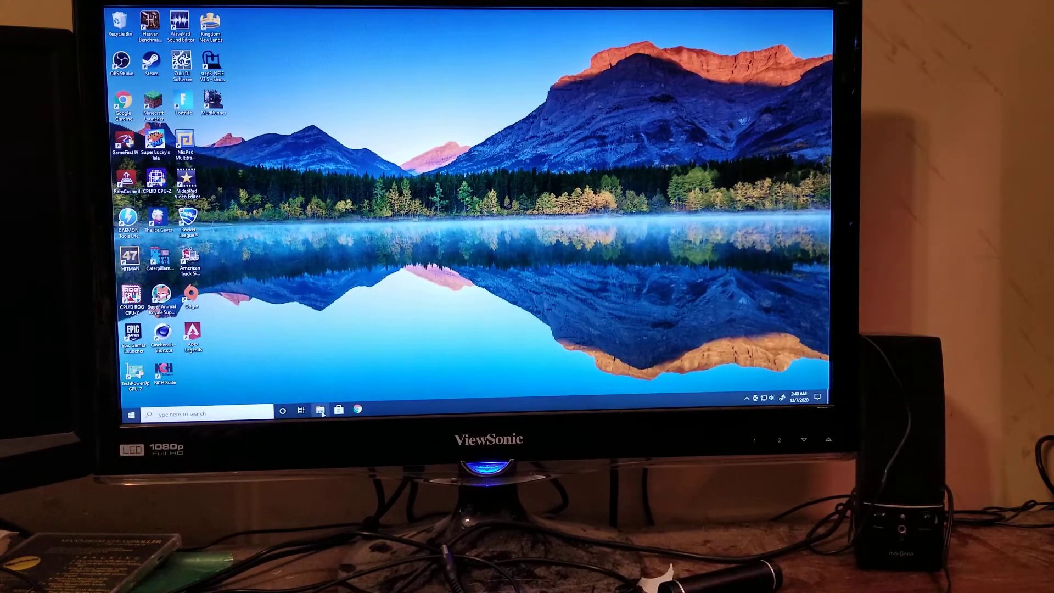
Show This PC with Local Disk (C:), File storage 2TB (D:) and the new Storage 3 (H:).
left_click(321, 412)
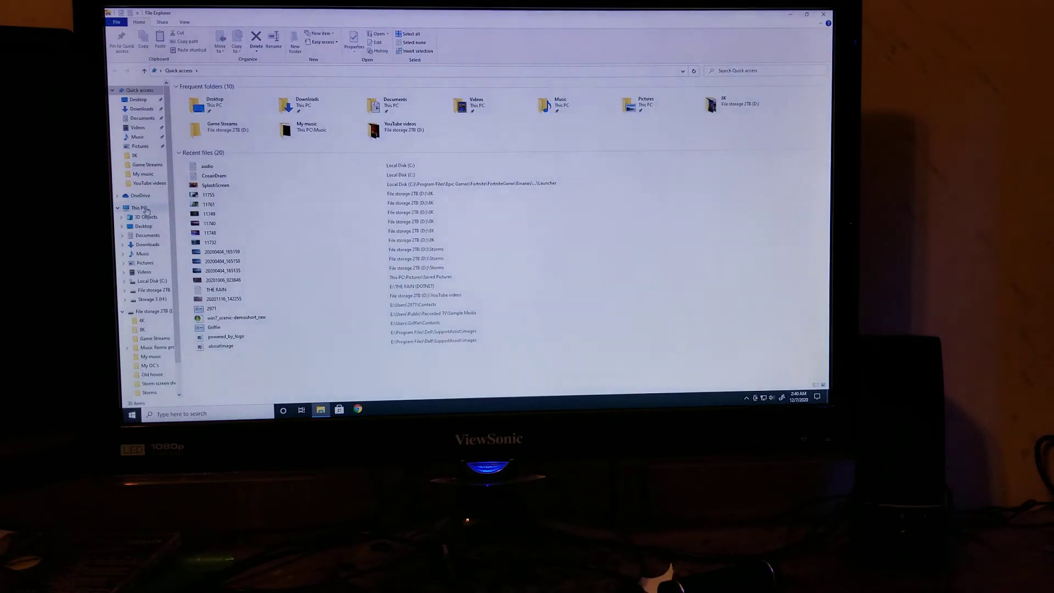
left_click(138, 208)
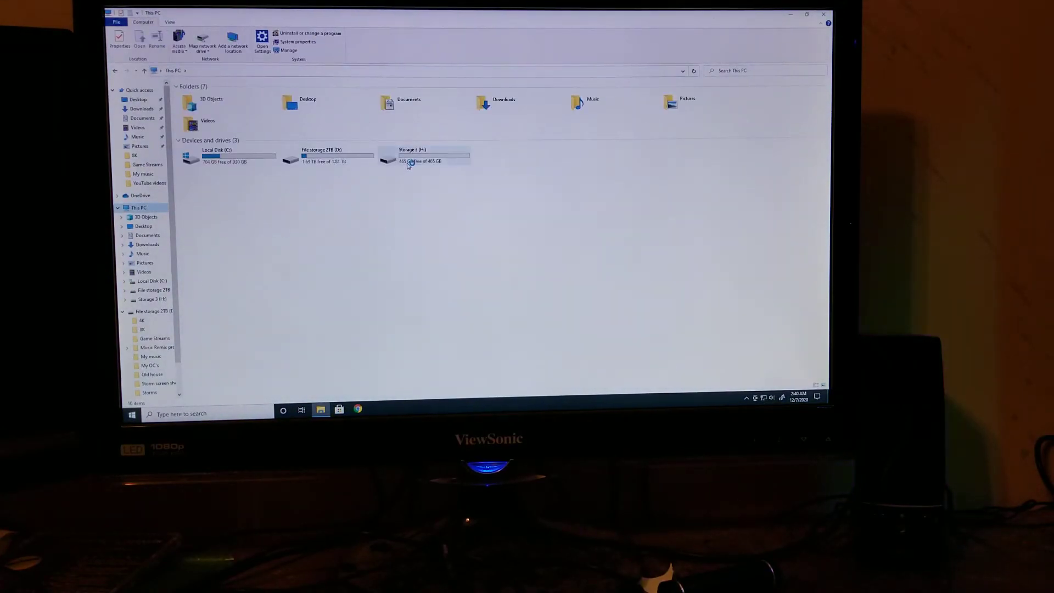